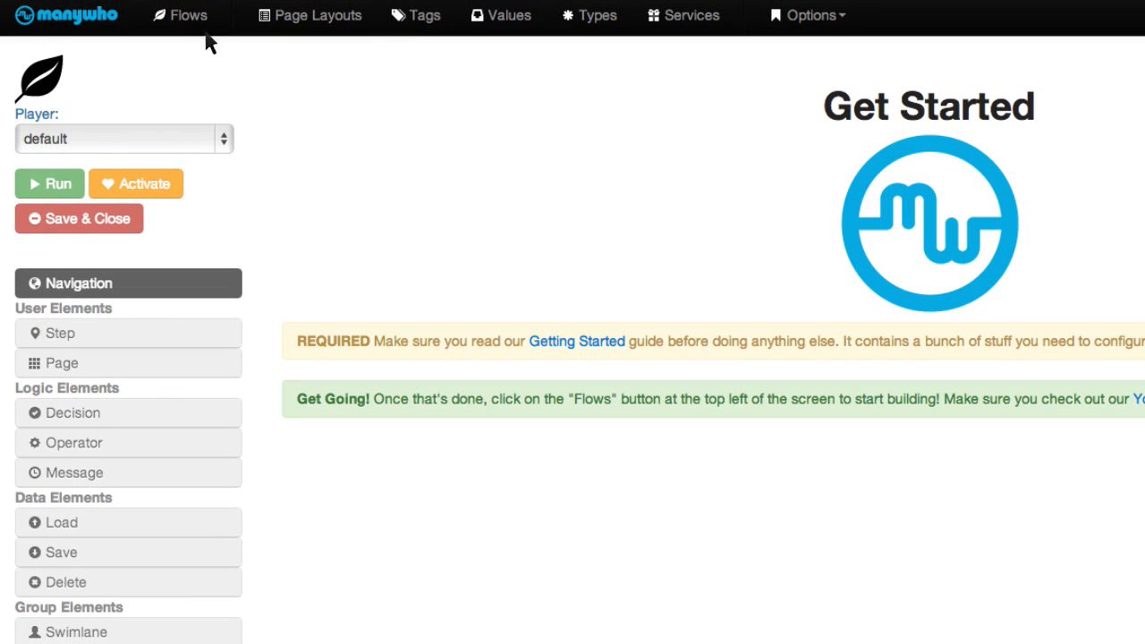
# - Create a new flow named Micro App using ManyWho Identity as the identity service
pyautogui.click(187, 16)
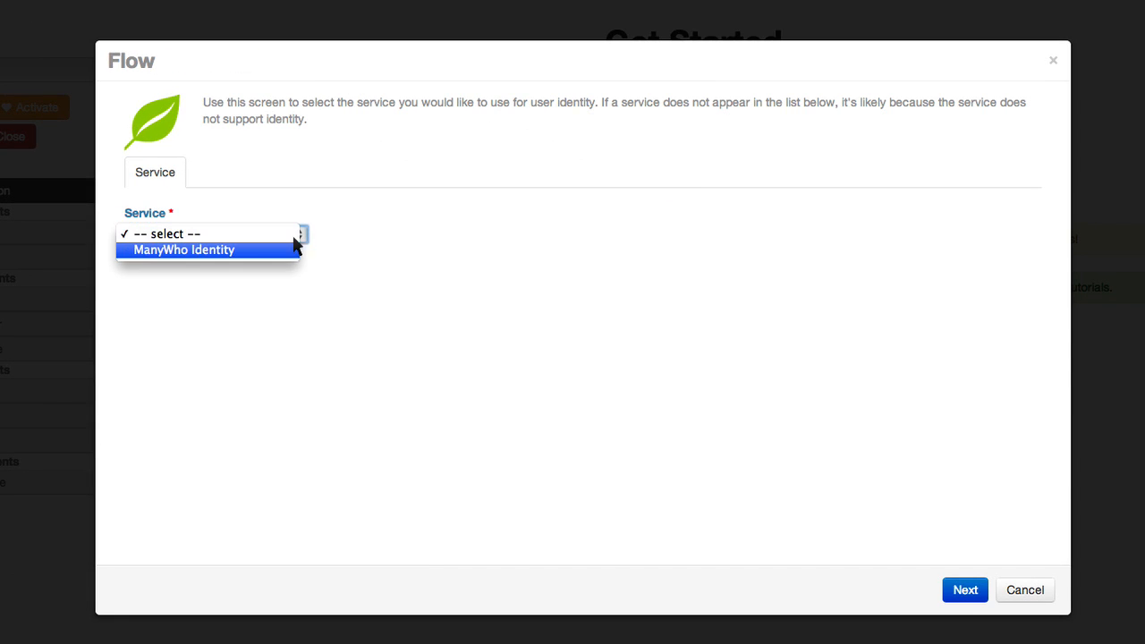
pyautogui.click(182, 251)
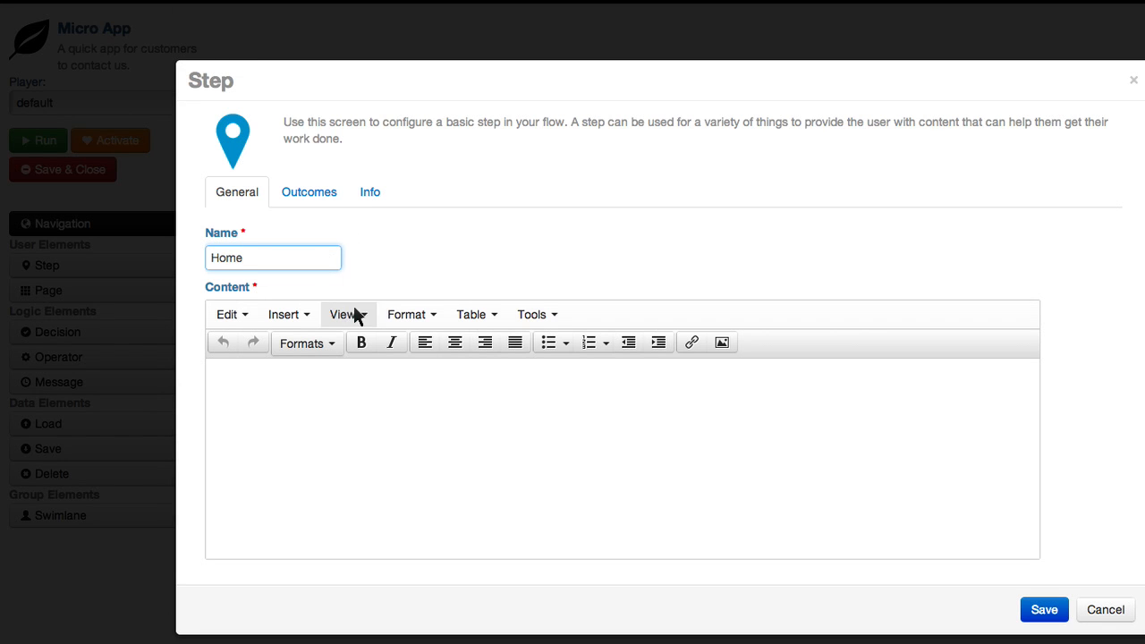
# - Add a Home step with 'My Company' content, linked from Start by a Go outcome
pyautogui.write('My Company')
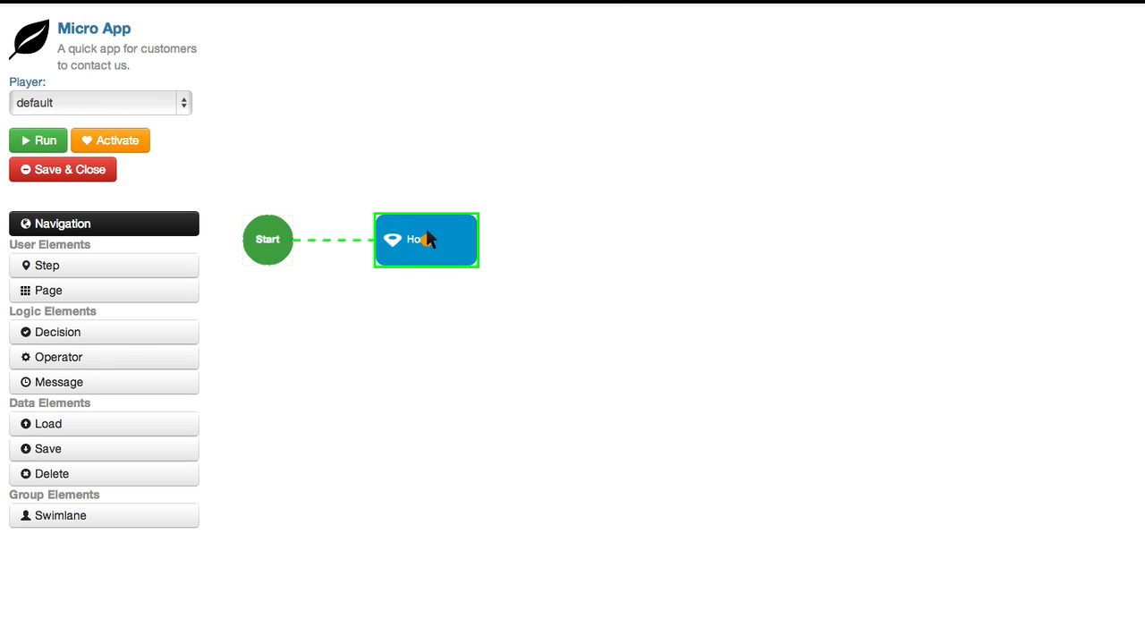
pyautogui.click(422, 240)
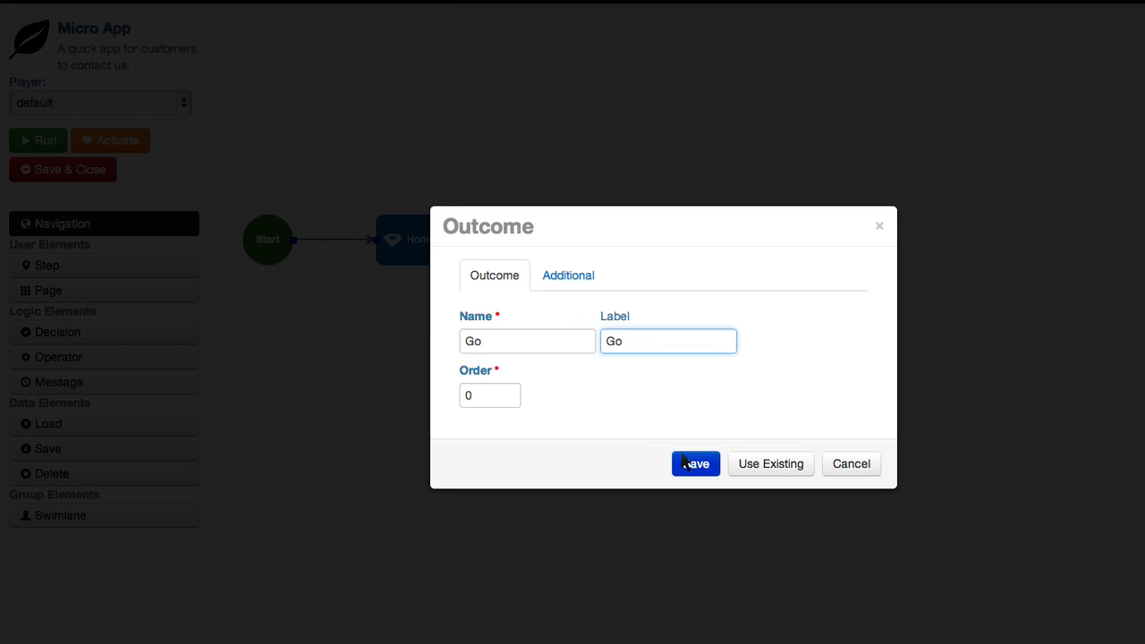
pyautogui.click(696, 463)
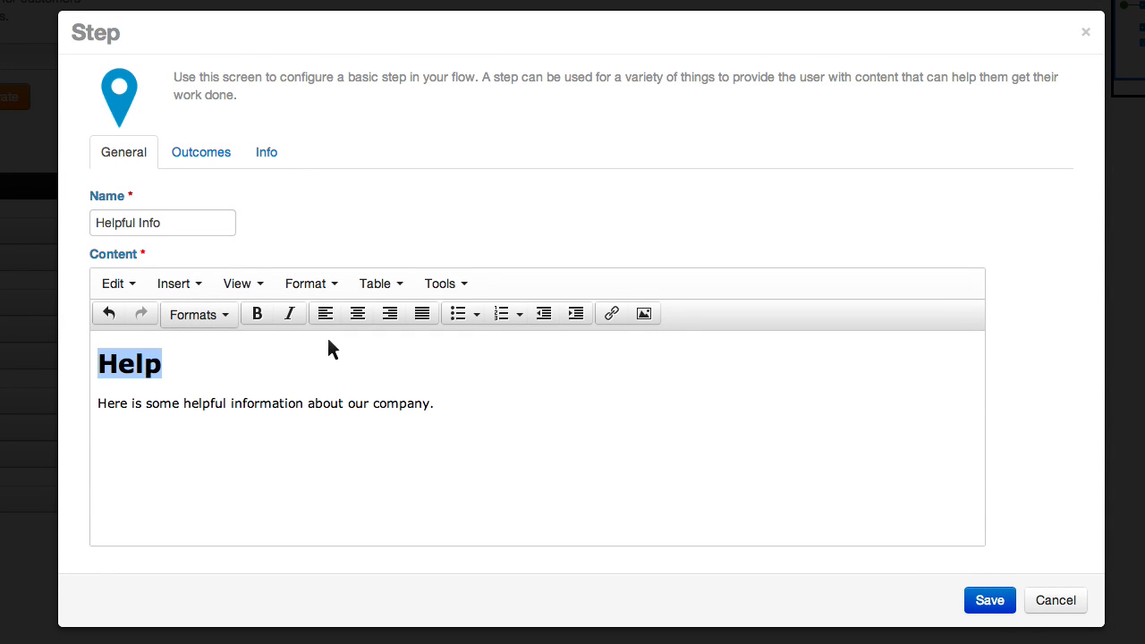
# - Add a Helpful Info step whose help content includes an image
pyautogui.click(644, 313)
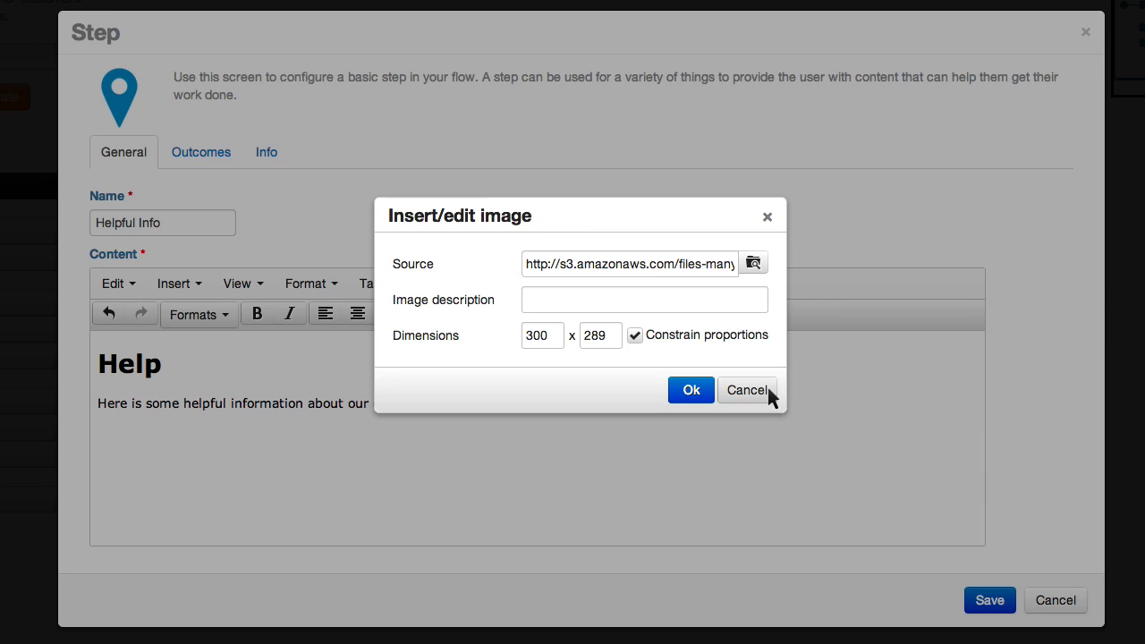
pyautogui.click(691, 390)
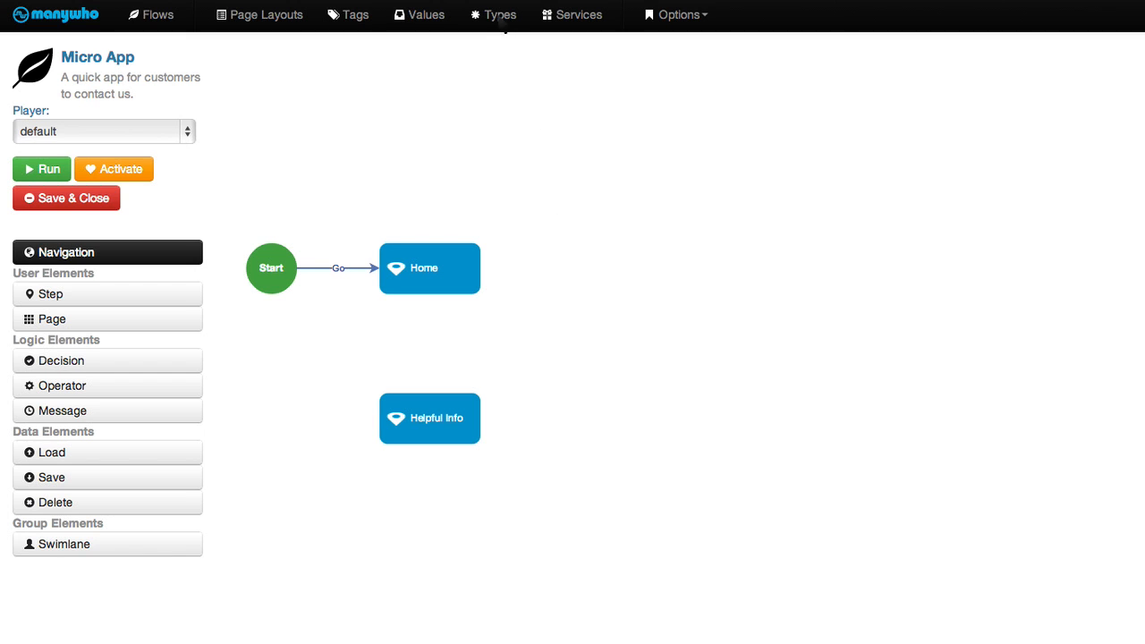
# - Create a Contact type with String fields First Name, Last Name, Email and Message
pyautogui.click(498, 15)
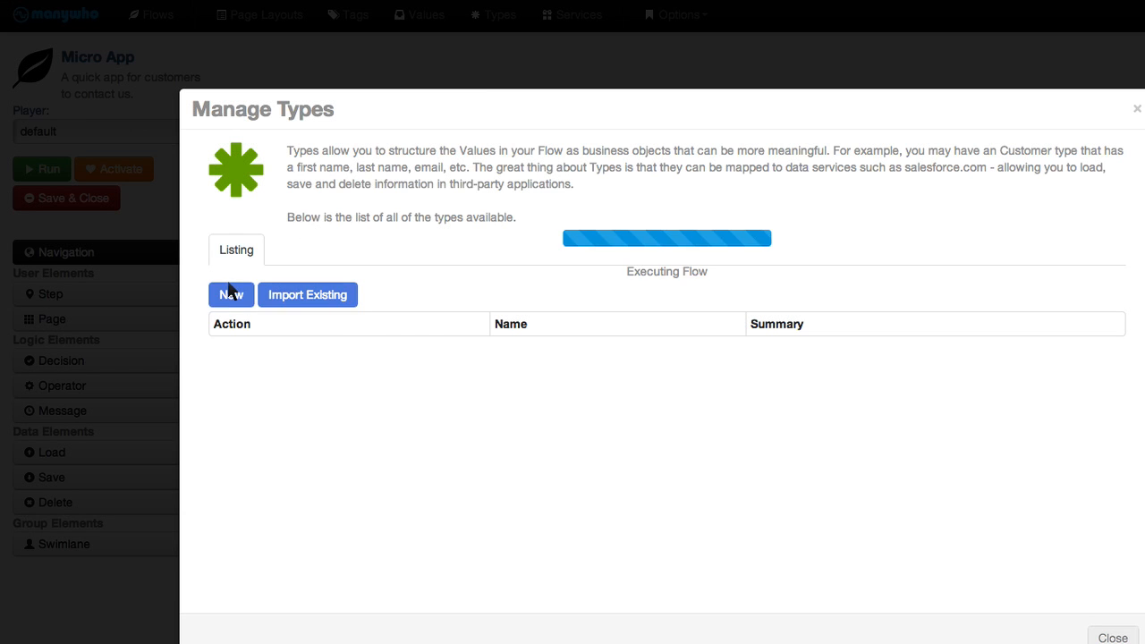
pyautogui.click(231, 293)
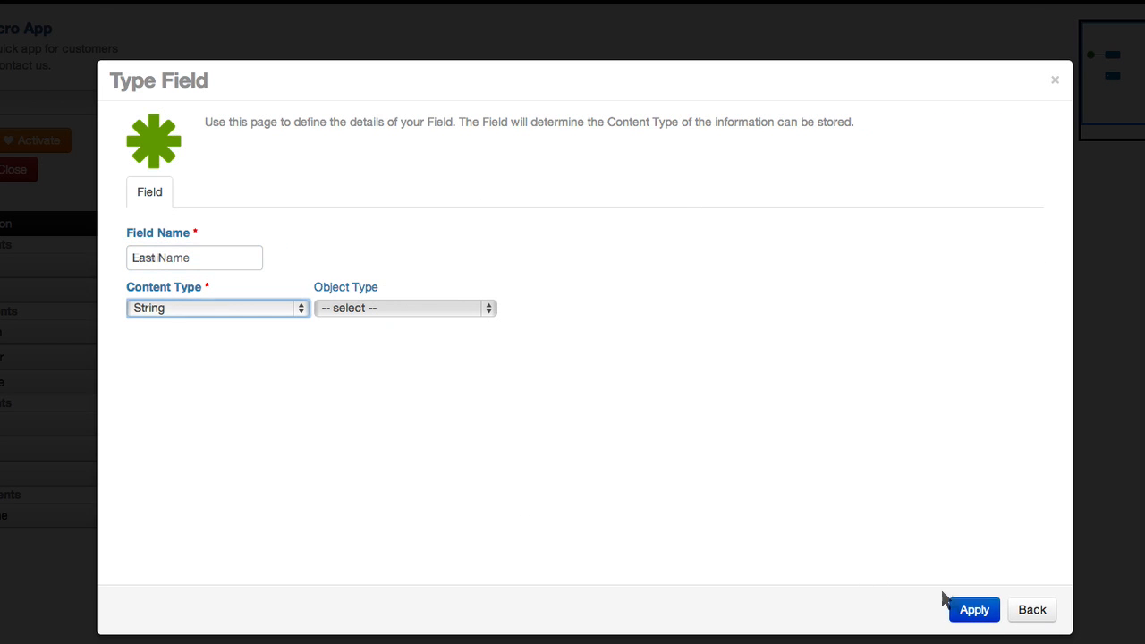
pyautogui.click(973, 610)
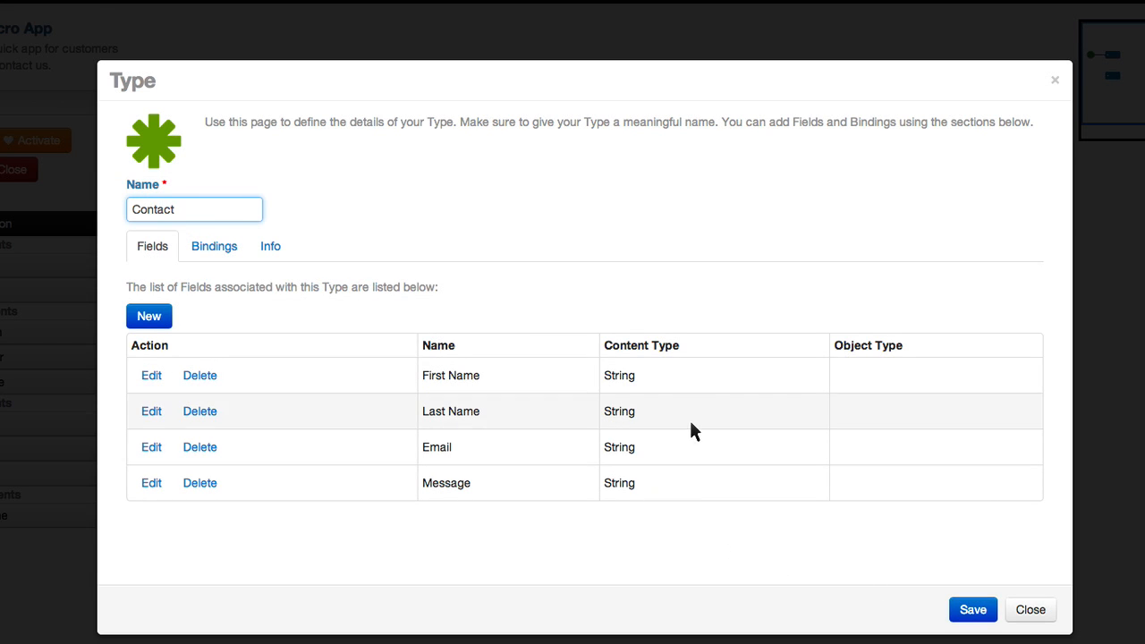
pyautogui.click(1031, 609)
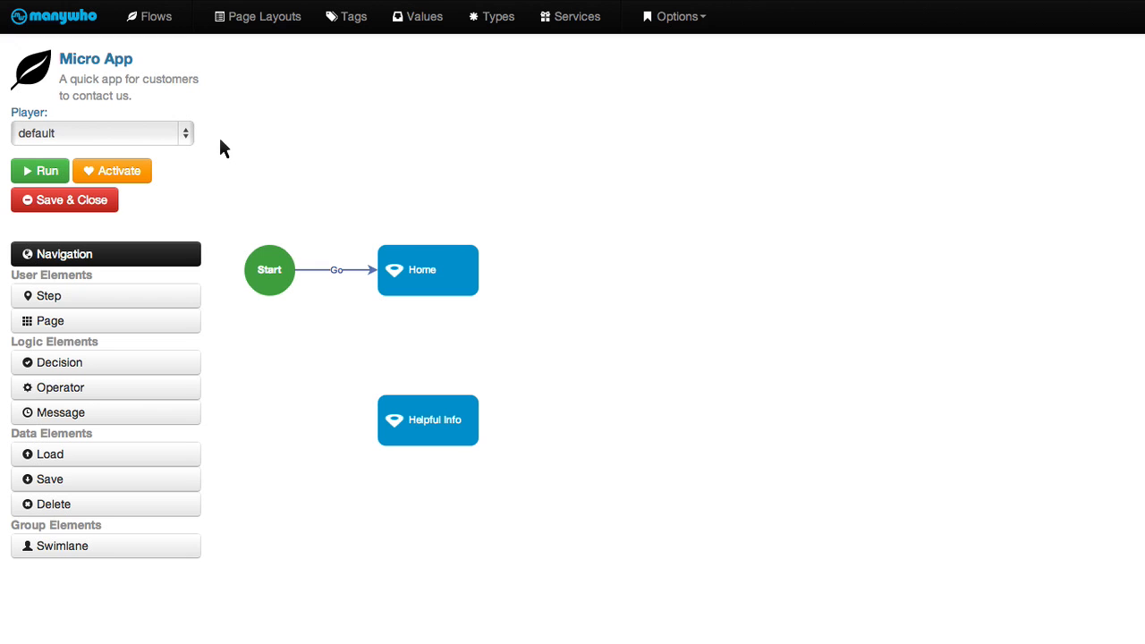
# - Define a new value with content type Object and choose its object type
pyautogui.click(39, 171)
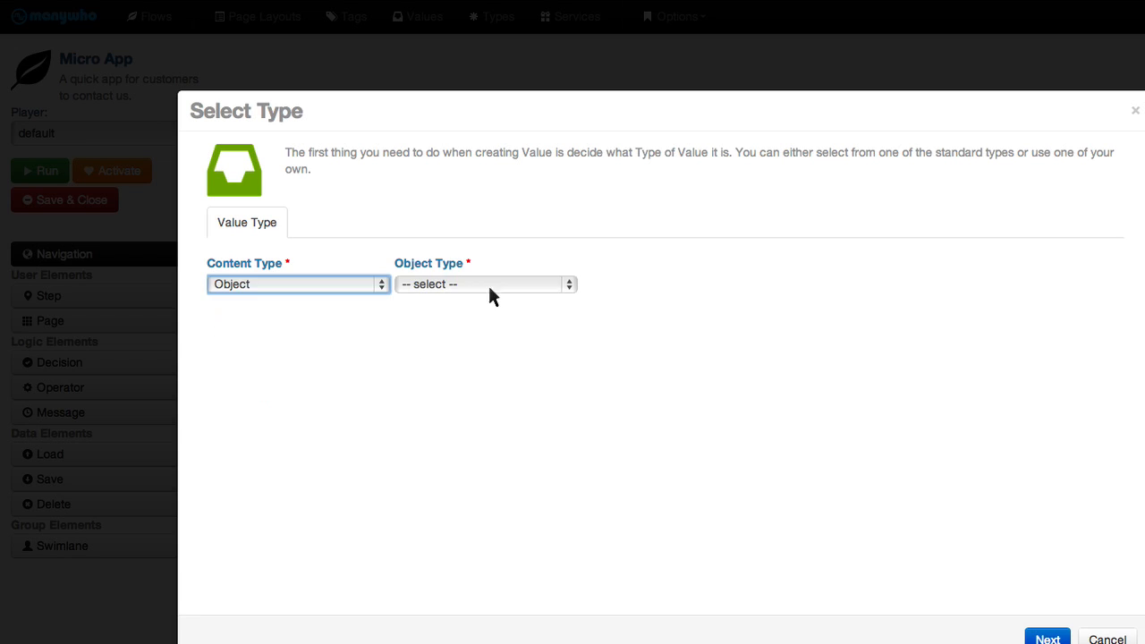
pyautogui.click(1048, 639)
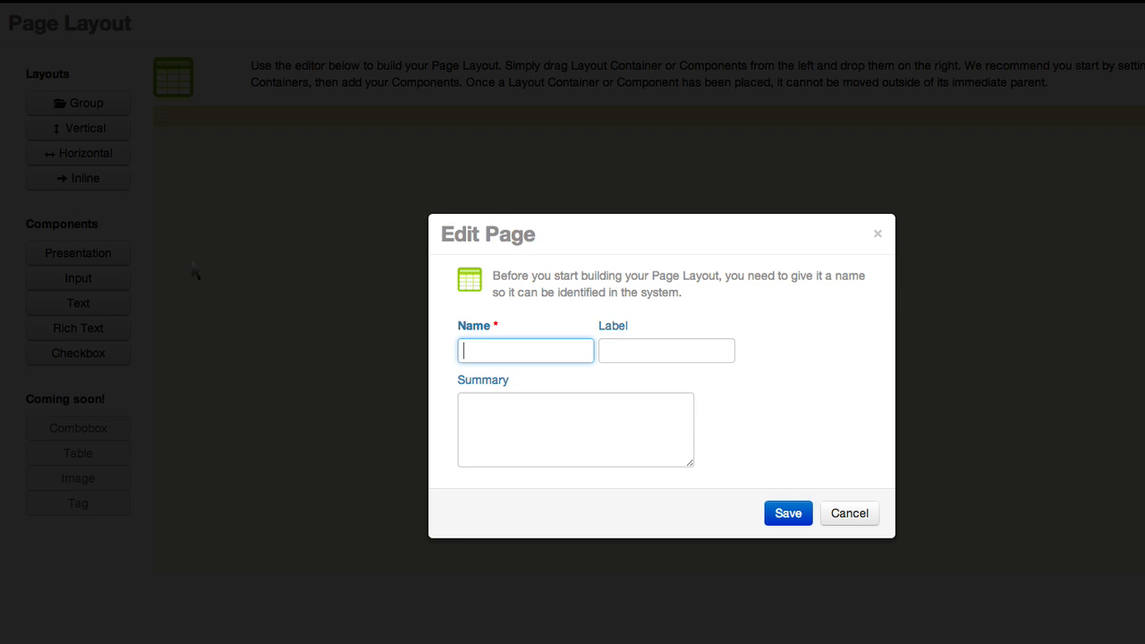
# - Build the Contact Us page layout with 'we'll get back to you ASAP!' text and a First Name field
pyautogui.write('Contact Us')
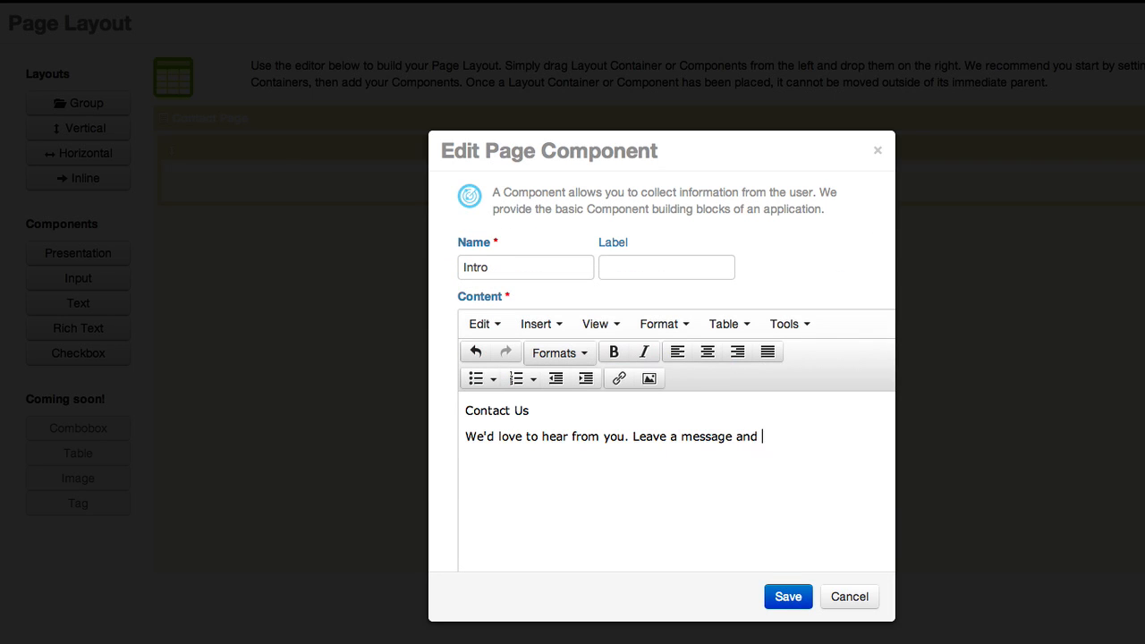
pyautogui.write("we'll get back to you ASAP!")
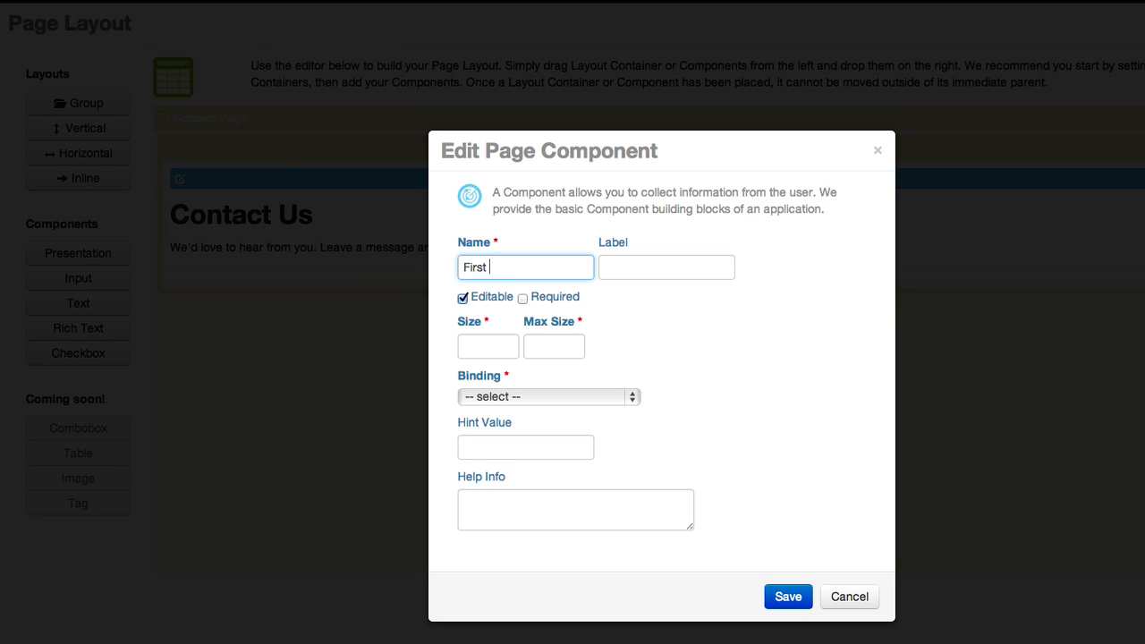
pyautogui.write('First N')
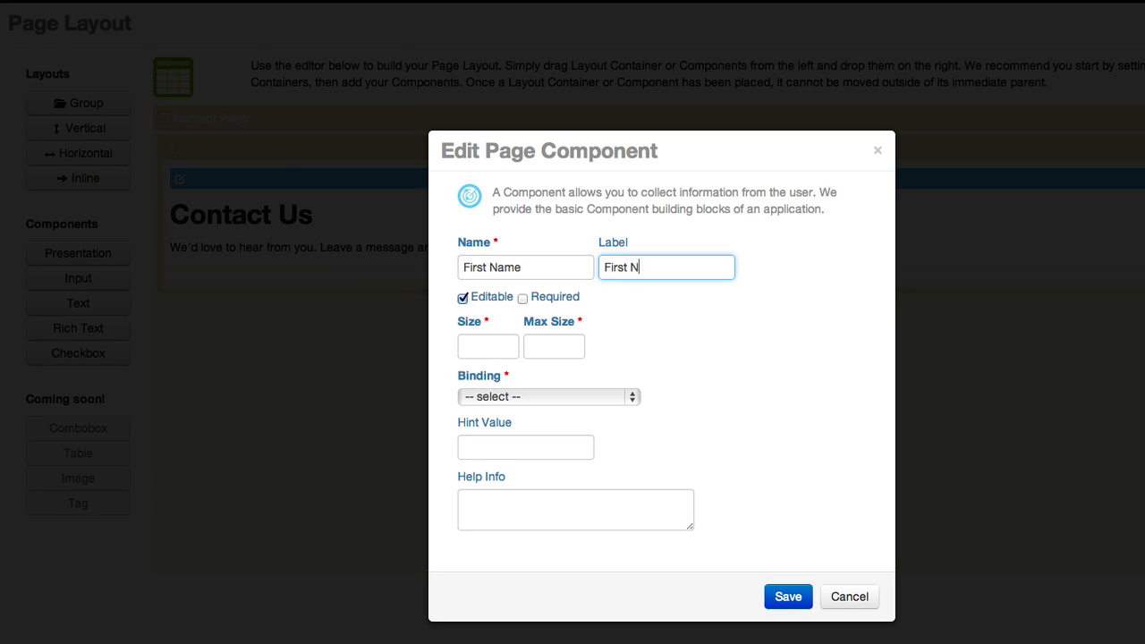
pyautogui.click(794, 596)
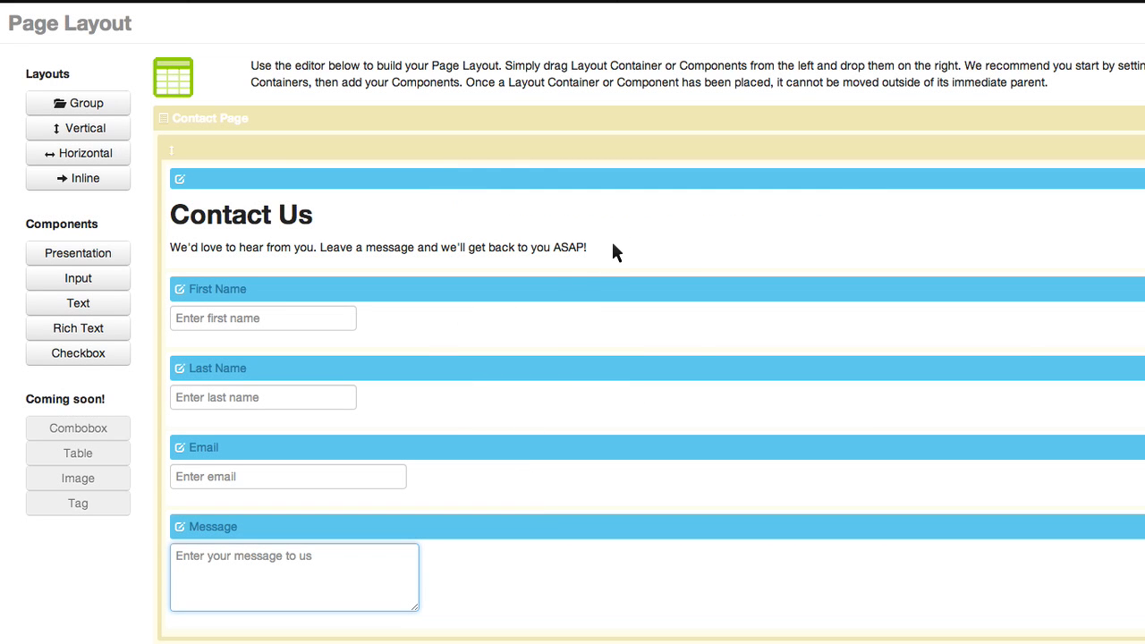
pyautogui.moveTo(682, 608)
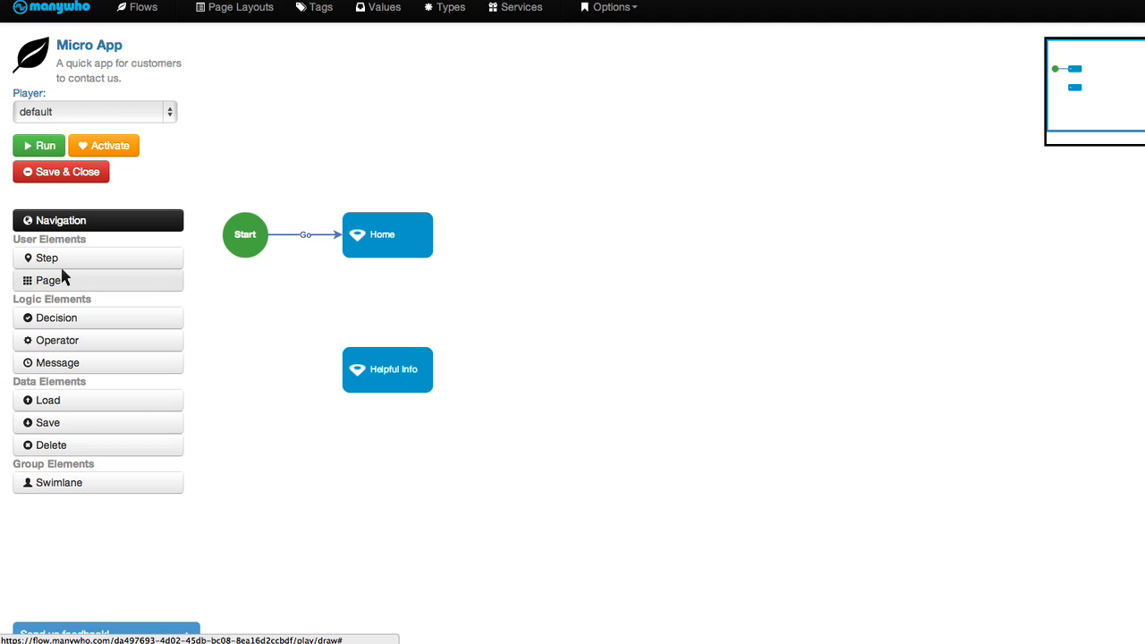
# - Add Contact Us and Thank You steps joined by a Submit outcome
pyautogui.click(49, 279)
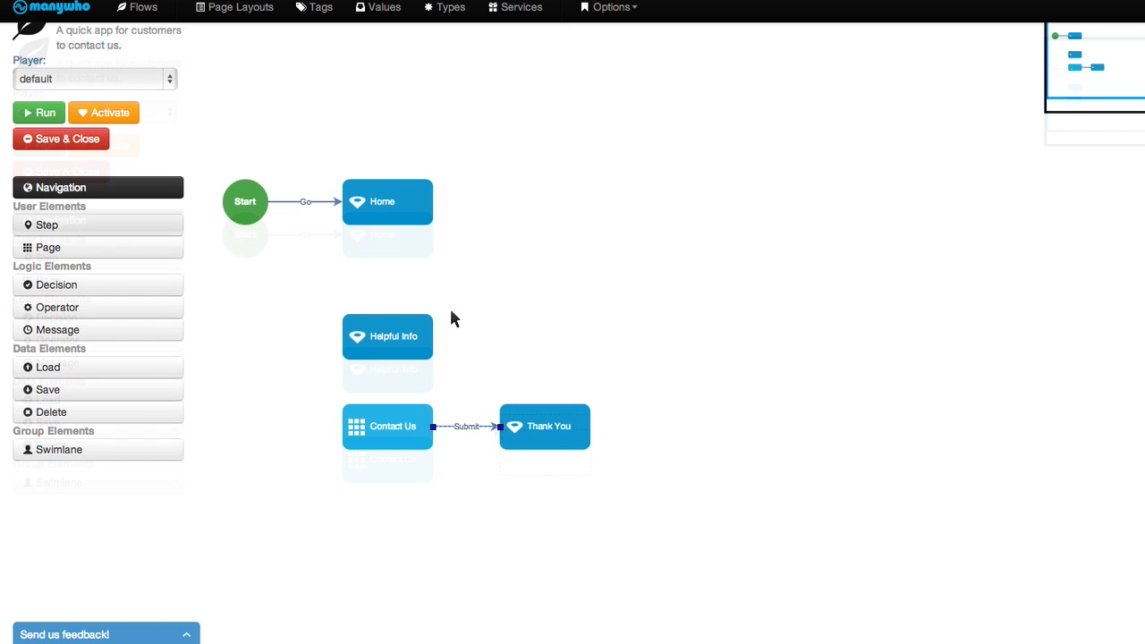
pyautogui.click(61, 188)
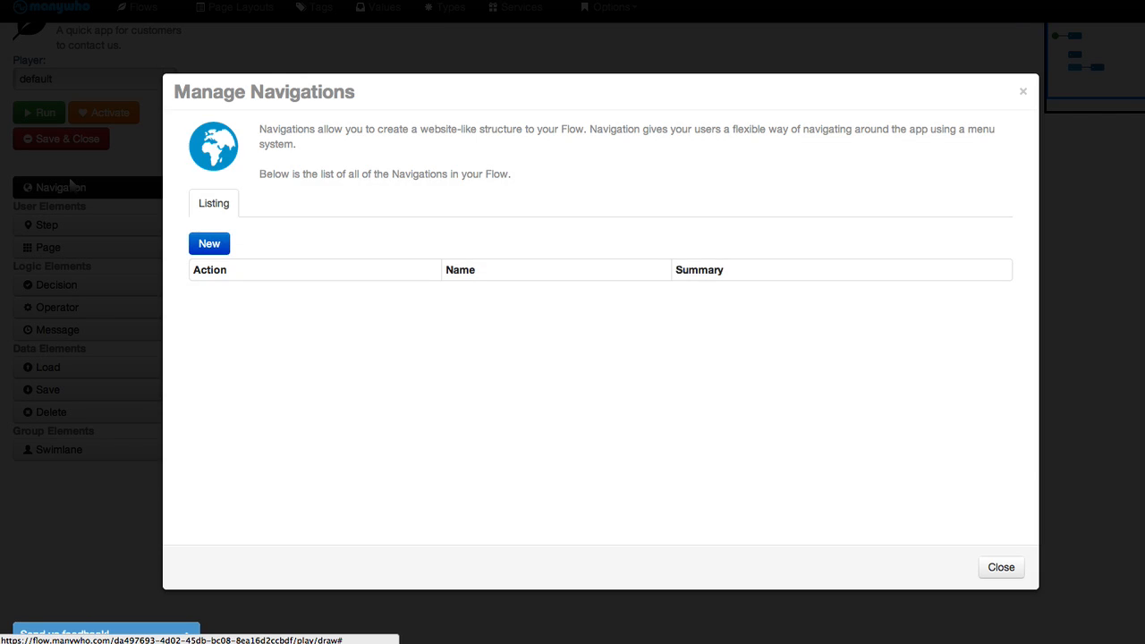
# - Create the My App navigation with menu entries linked to Home and Helpful Info
pyautogui.click(208, 244)
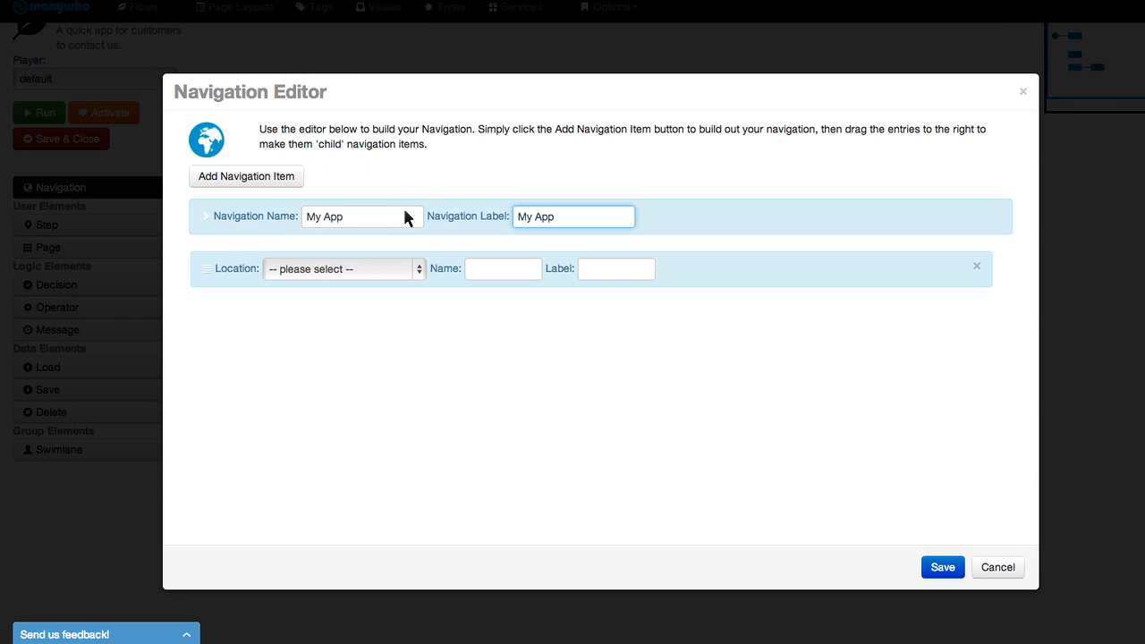
pyautogui.click(344, 268)
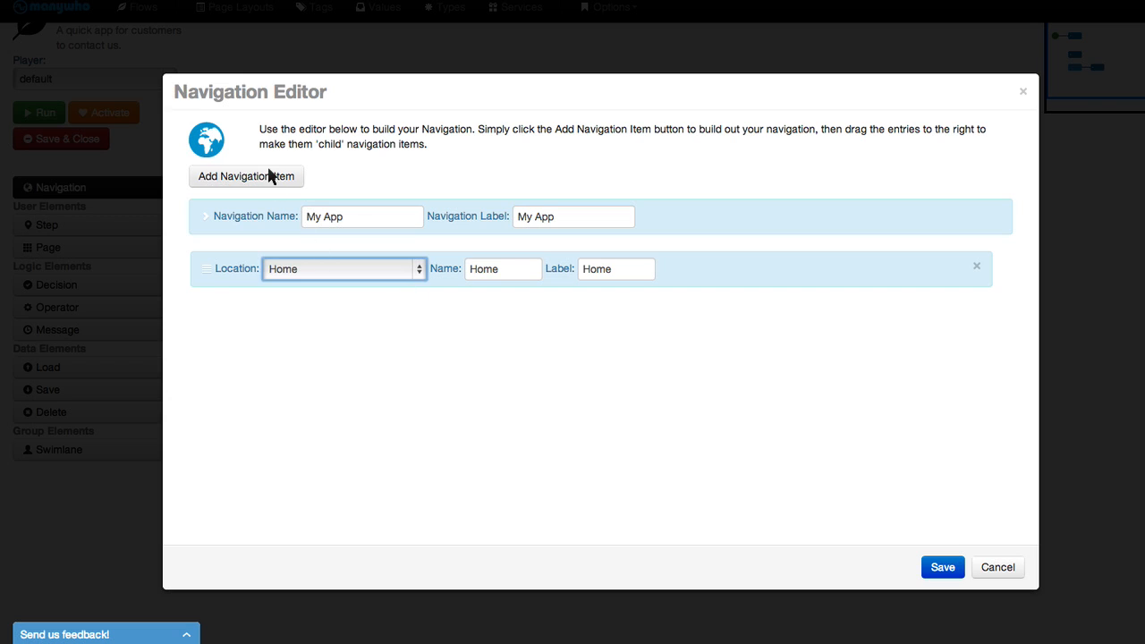
pyautogui.click(245, 175)
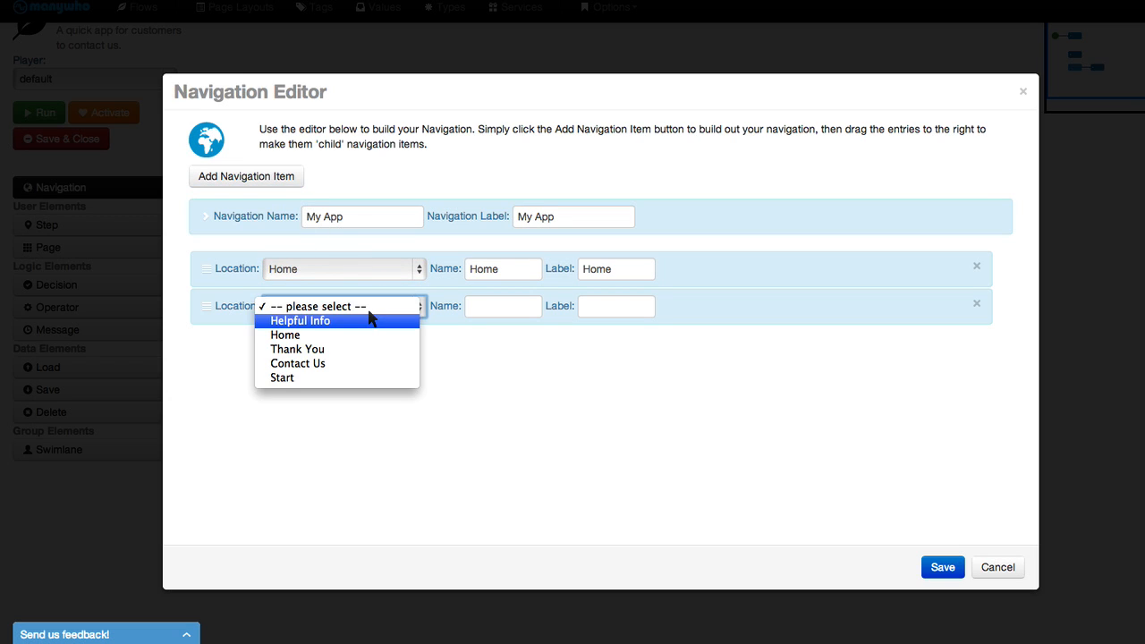
pyautogui.click(300, 320)
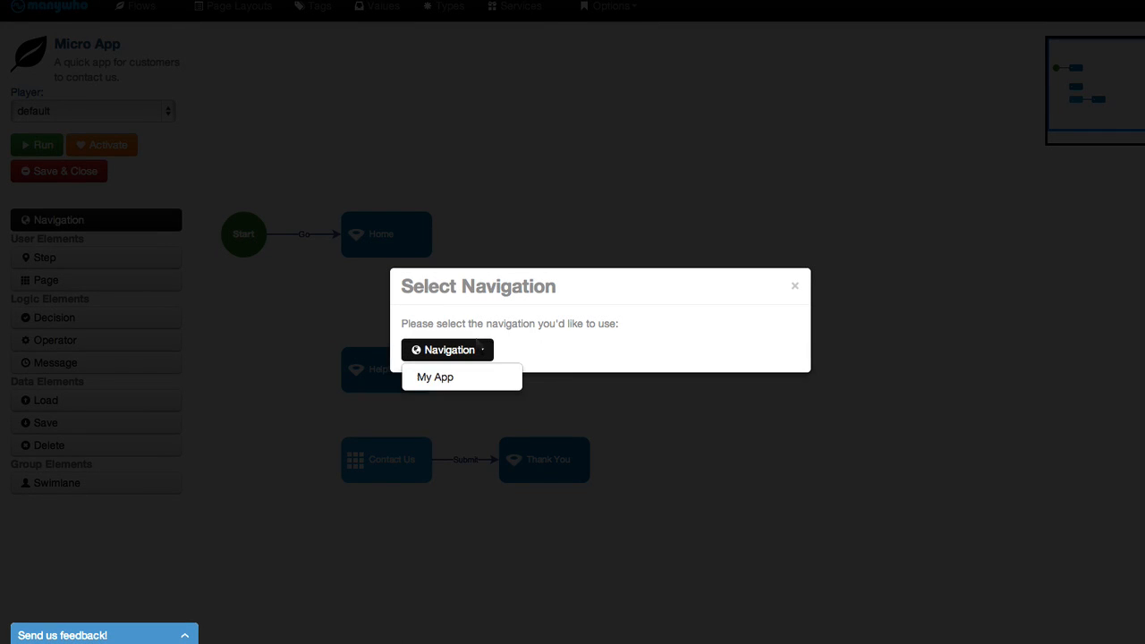
# - Run the flow with My App navigation and reach Contact Us from its menu
pyautogui.click(435, 376)
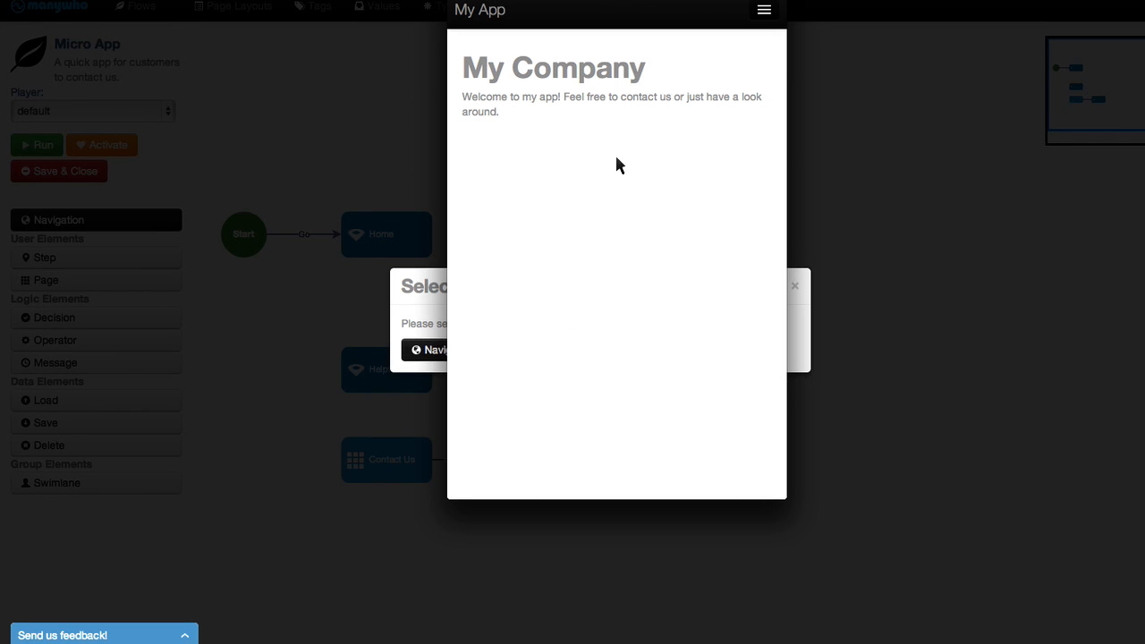
pyautogui.click(776, 11)
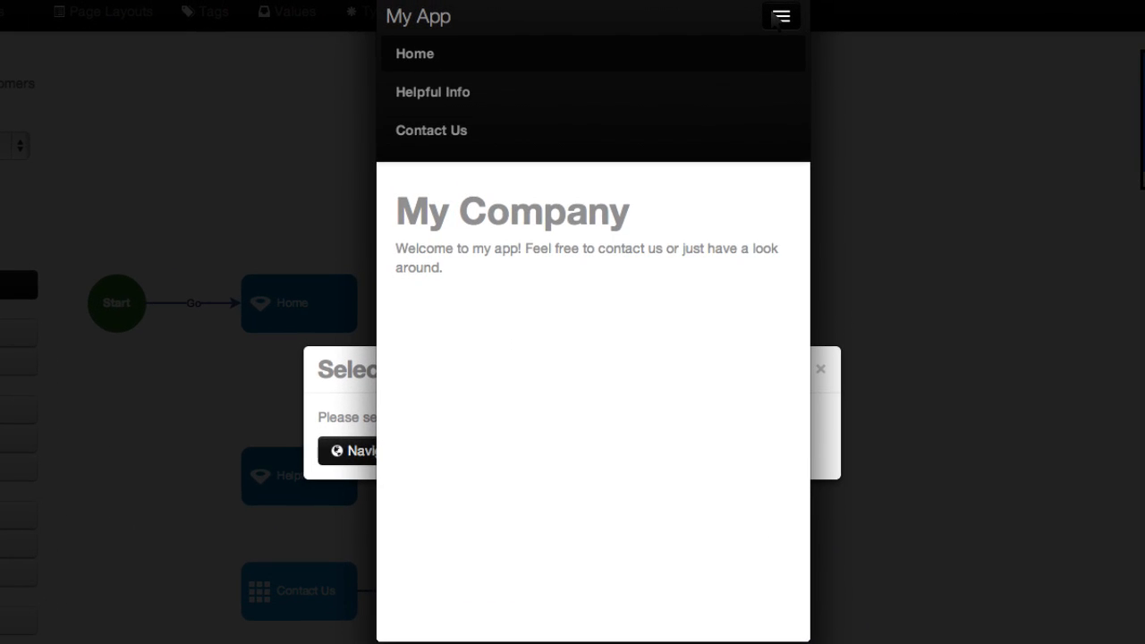
pyautogui.moveTo(540, 93)
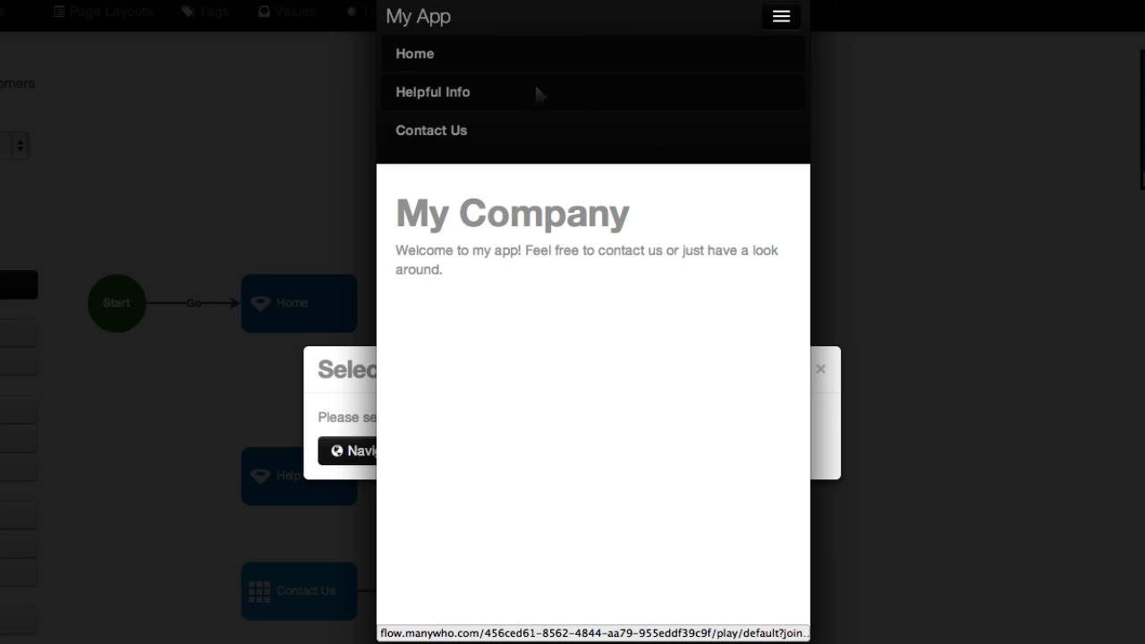
pyautogui.click(430, 93)
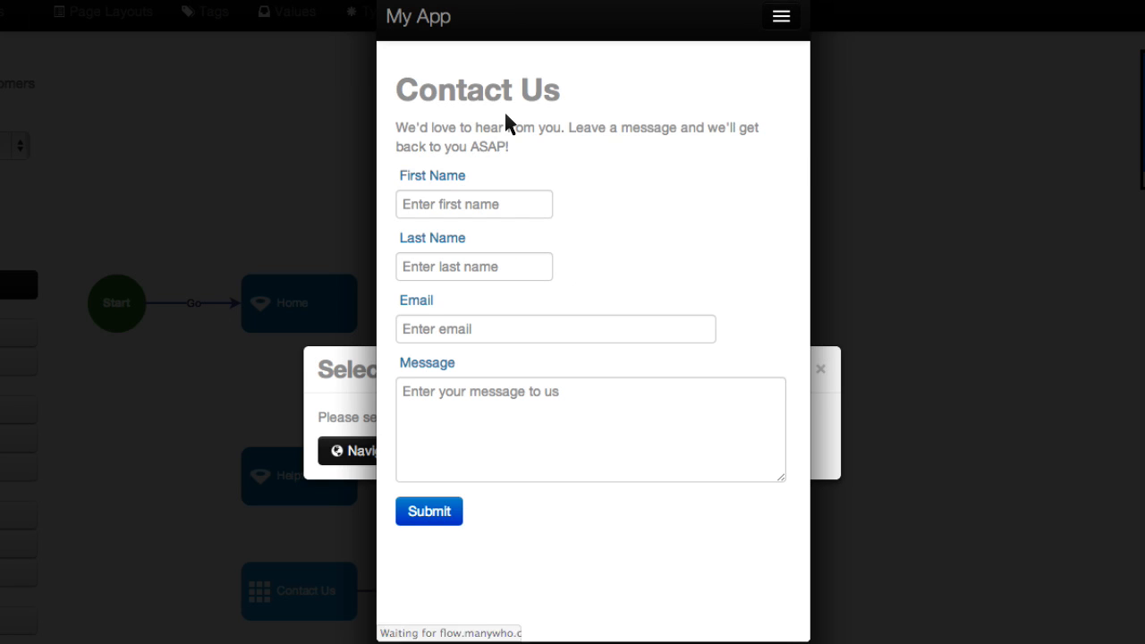
pyautogui.write('M')
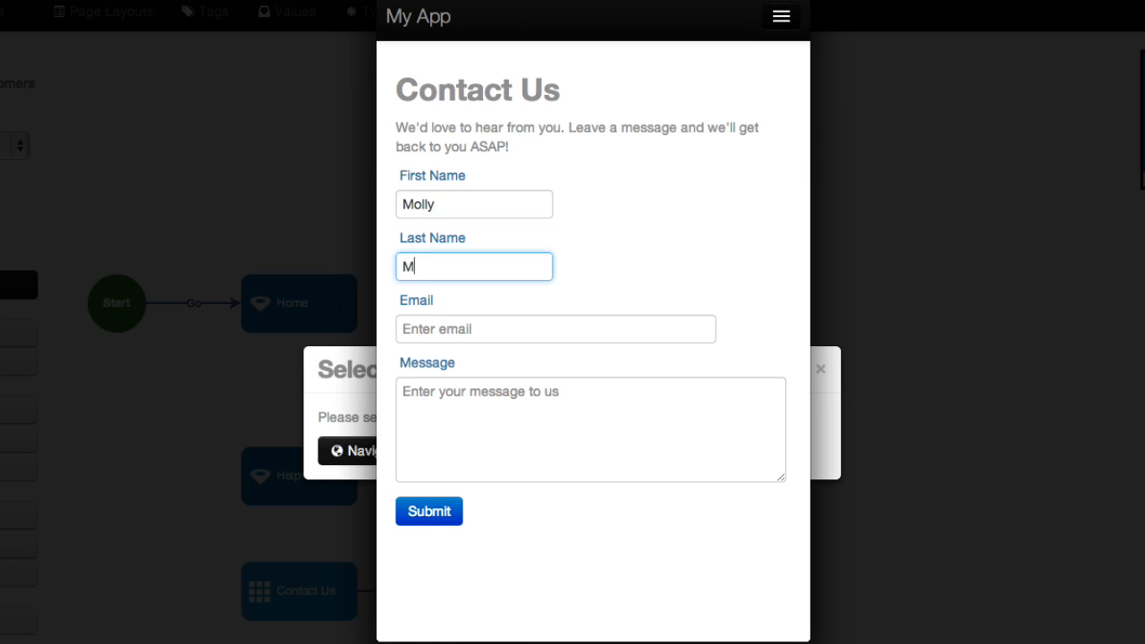
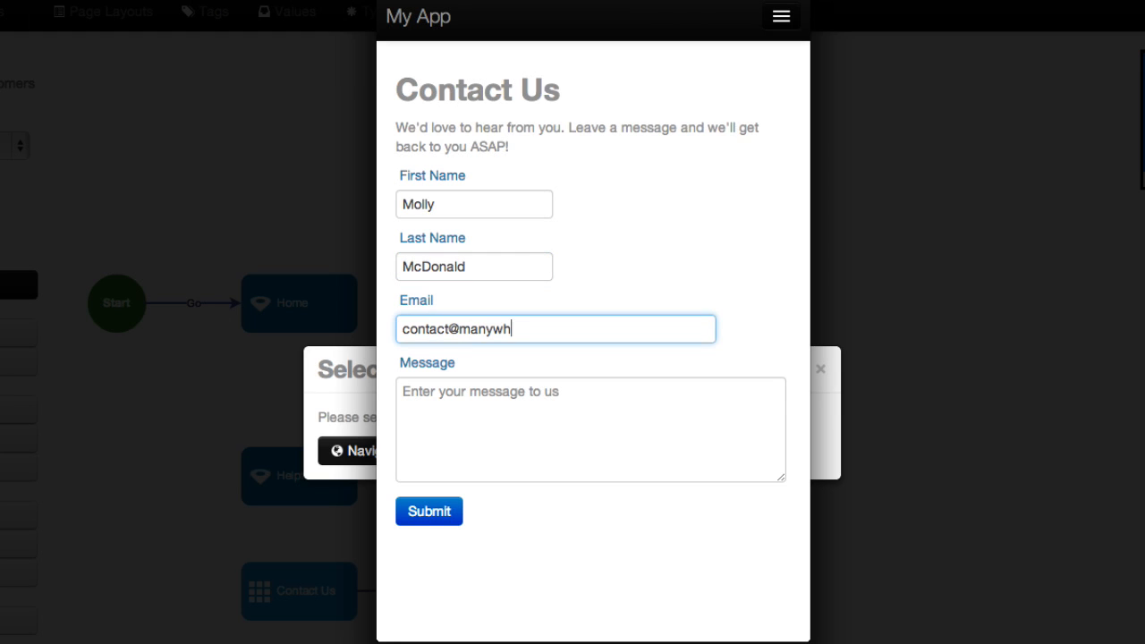
pyautogui.write('Thank you for the wonderful ser')
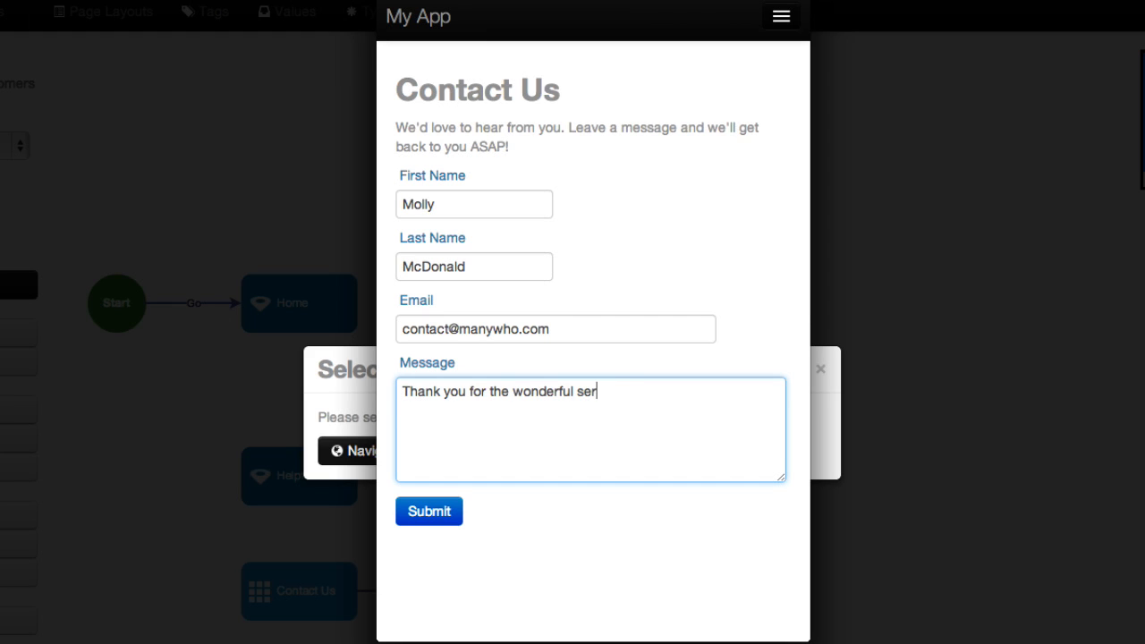
pyautogui.click(430, 512)
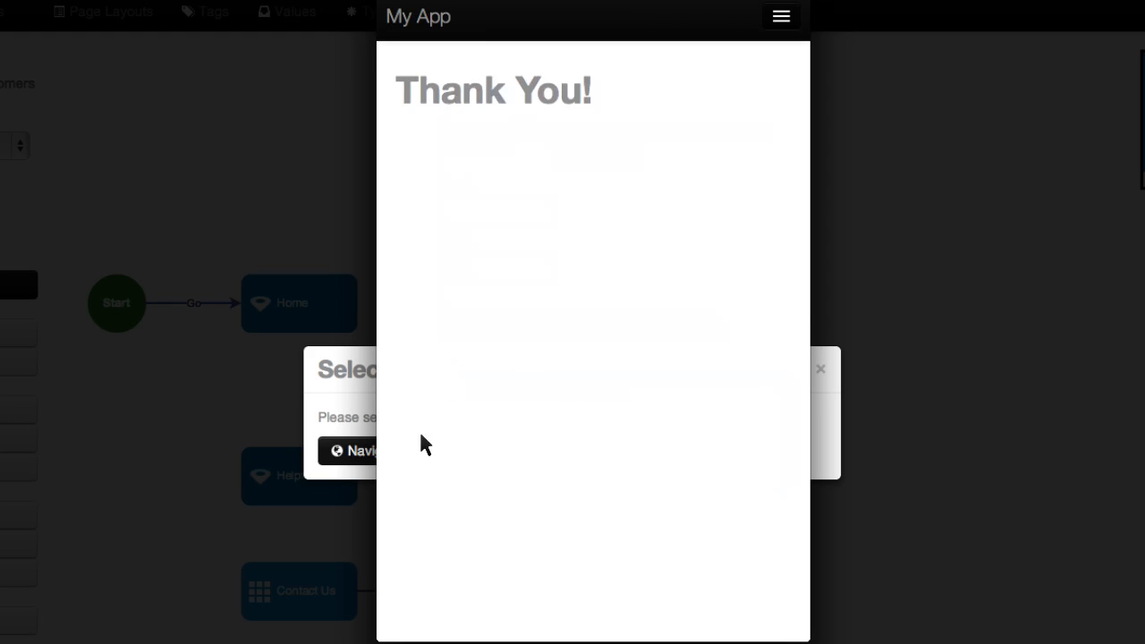
pyautogui.moveTo(624, 66)
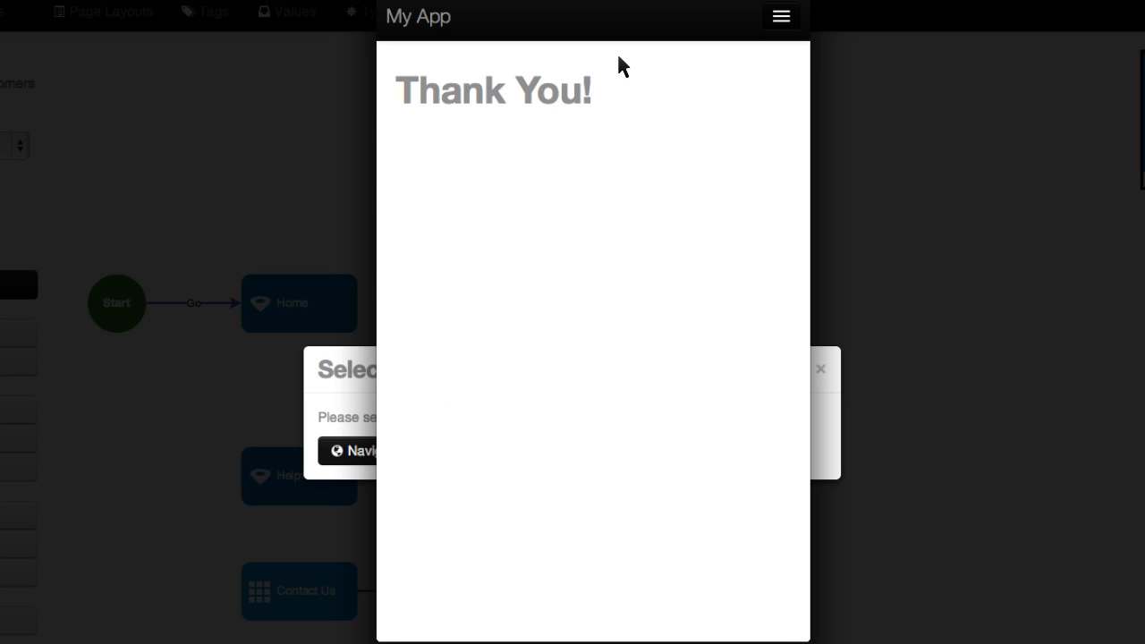